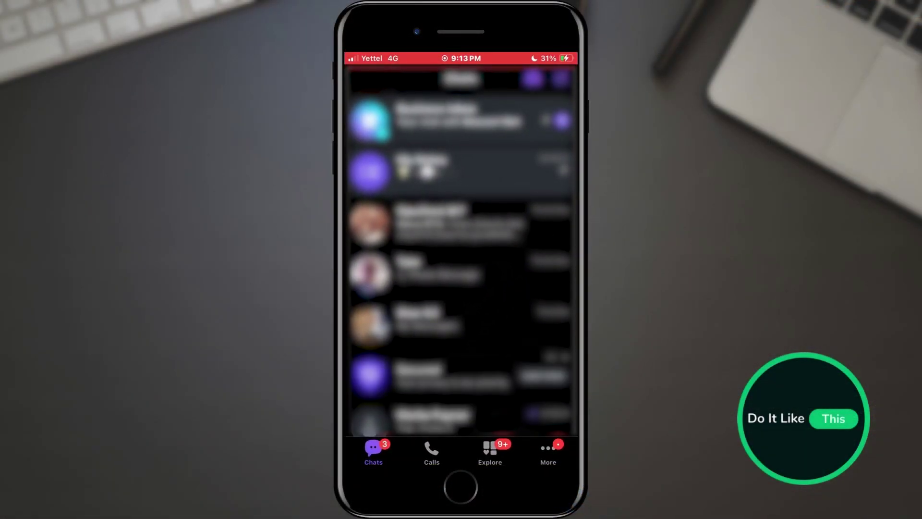
- Go from the chats list to the More overview and into Viber's Settings
{"action": "left_click", "coordinate": [548, 455]}
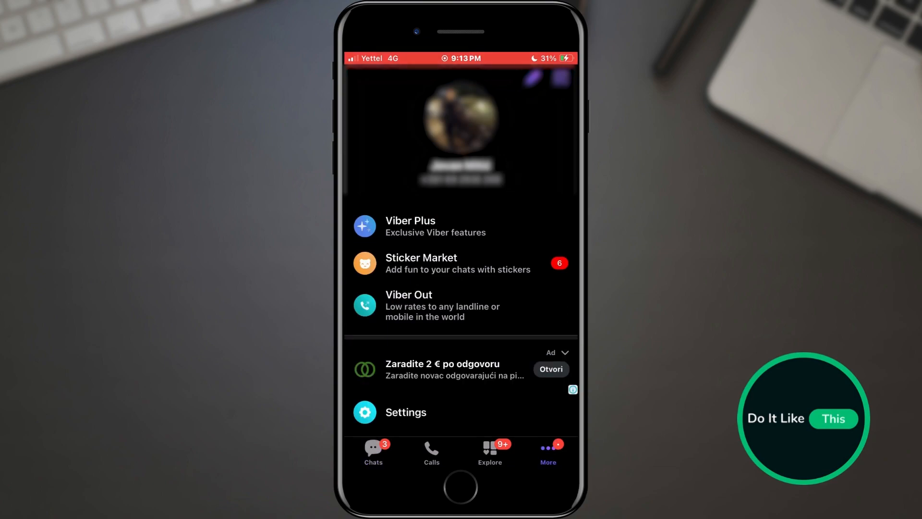
{"action": "left_click", "coordinate": [406, 412]}
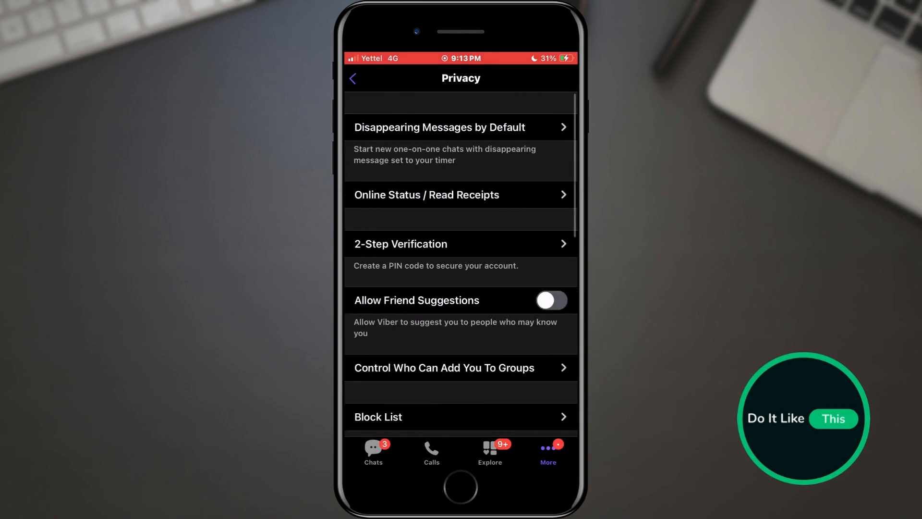
- Switch on Auto Spam Check lower down the Privacy page, beside Use Peer-to-Peer
{"action": "scroll", "scroll_direction": "down", "scroll_amount": 3}
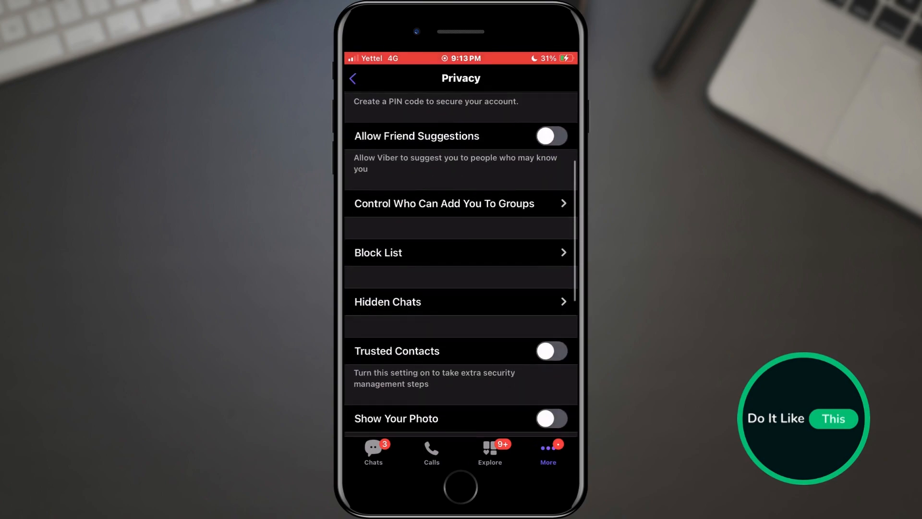
{"action": "scroll", "scroll_direction": "down", "scroll_amount": 3}
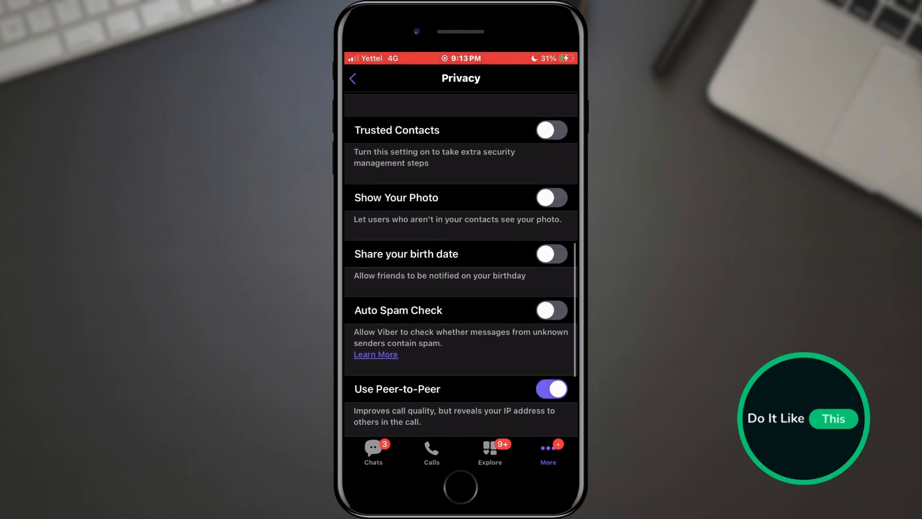
{"action": "left_click", "coordinate": [552, 309]}
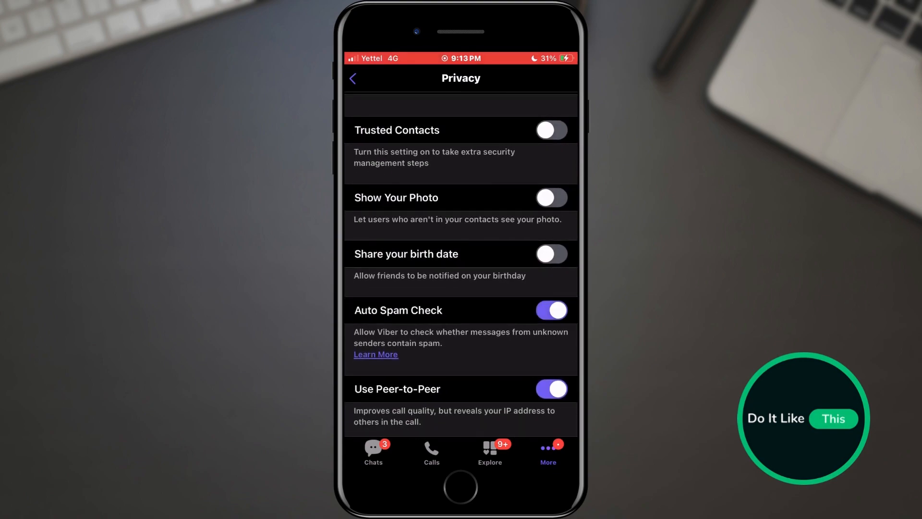